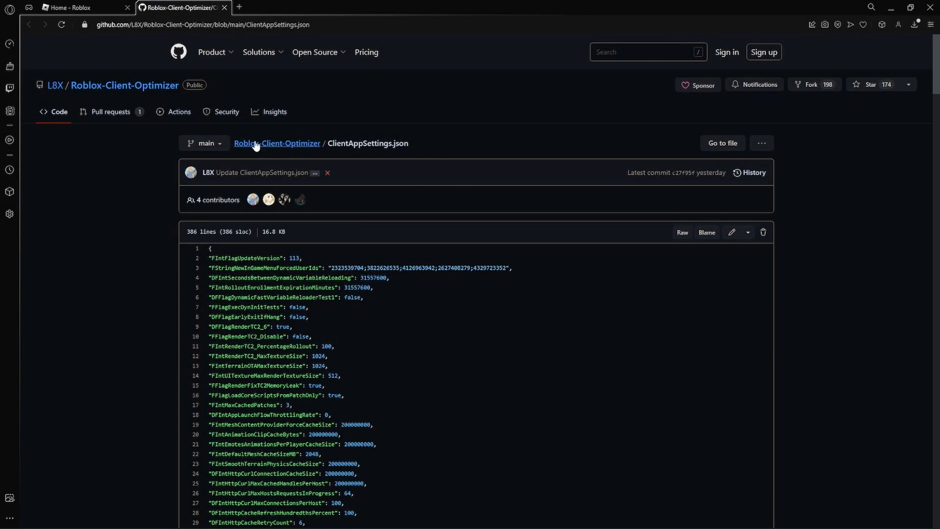
{"action": "mouse_move", "coordinate": [278, 142]}
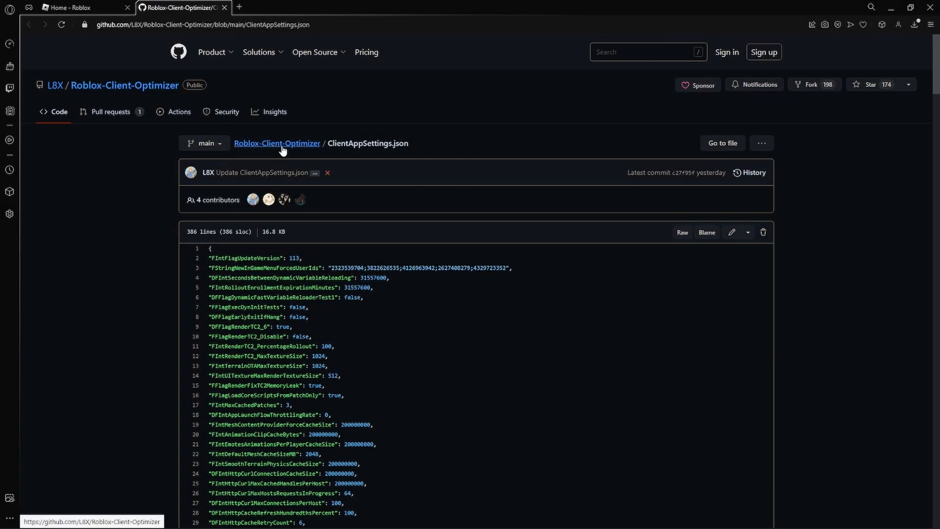
{"action": "mouse_move", "coordinate": [277, 143]}
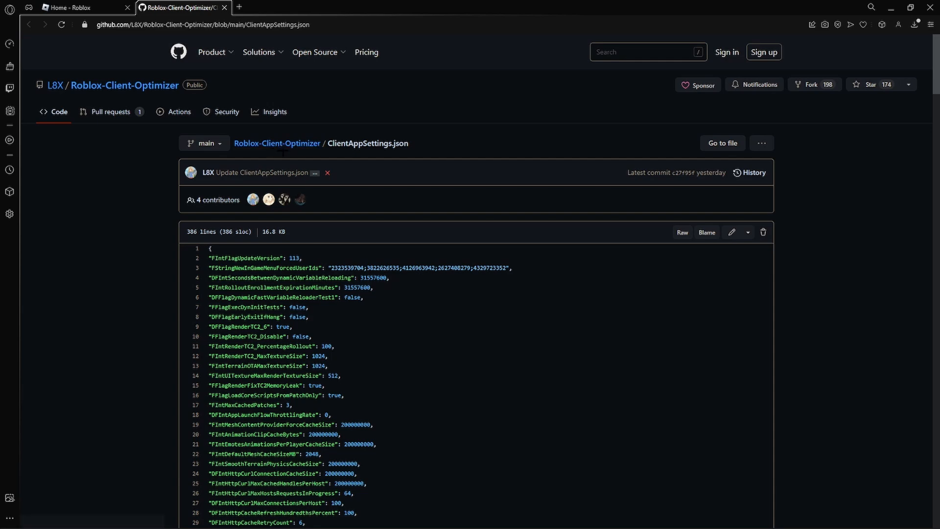
Go from the Roblox Player shortcut's file location to its version-dc61c2db7d694b7b folder.
{"action": "scroll", "scroll_direction": "down", "scroll_amount": 3}
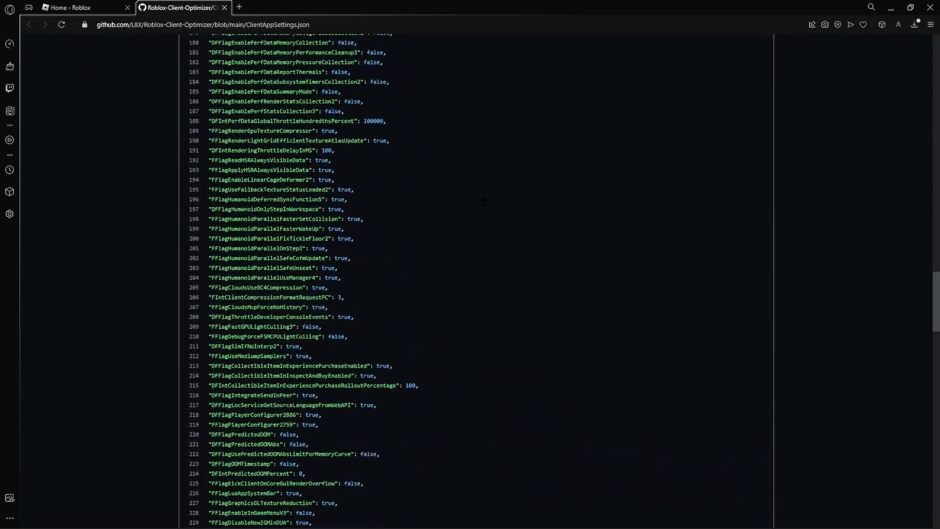
{"action": "scroll", "scroll_direction": "down", "scroll_amount": 3}
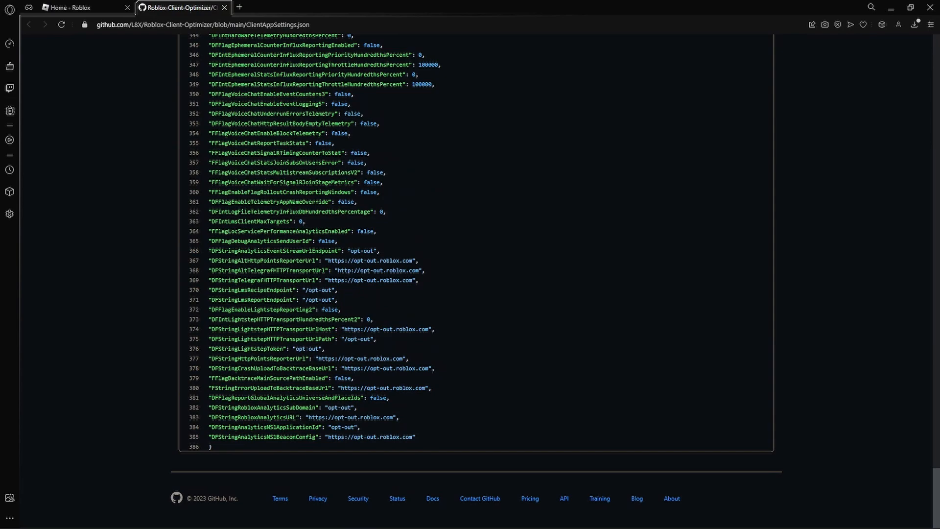
{"action": "scroll", "scroll_direction": "up", "scroll_amount": 3}
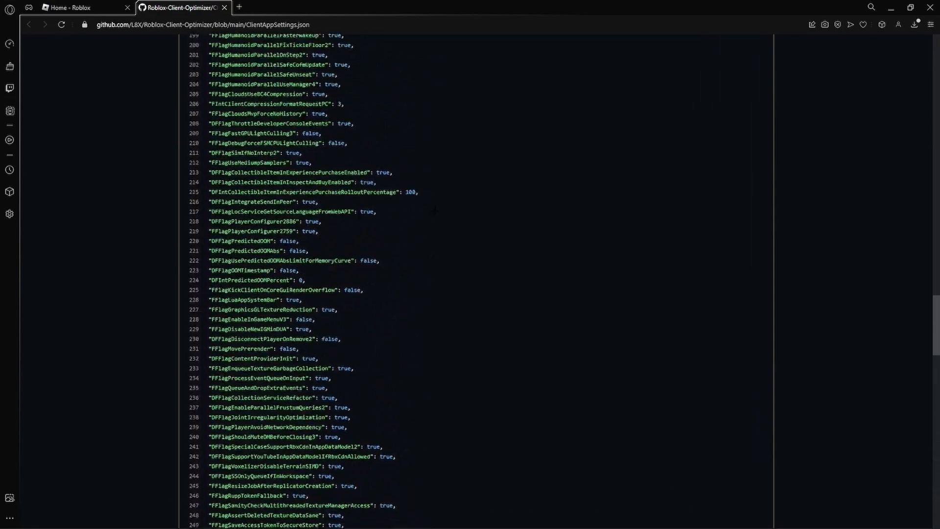
{"action": "scroll", "scroll_direction": "up", "scroll_amount": 3}
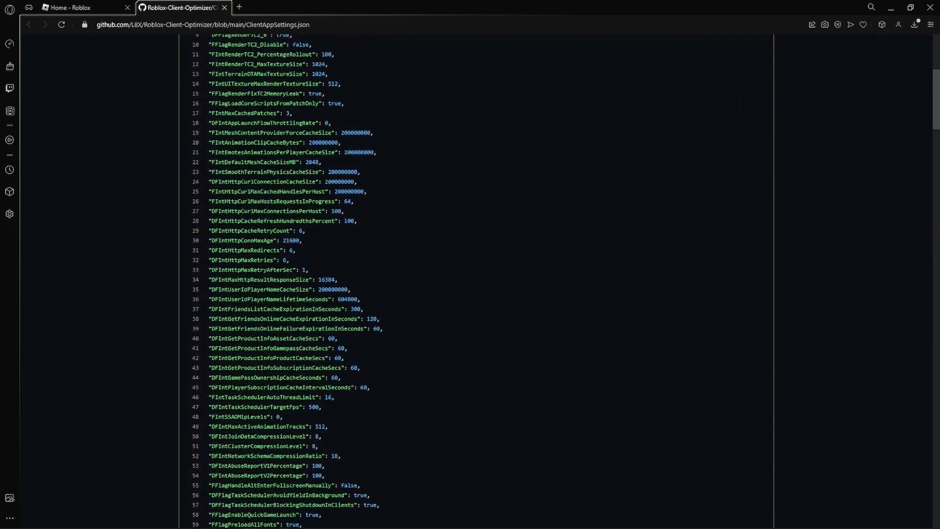
{"action": "scroll", "scroll_direction": "up", "scroll_amount": 3}
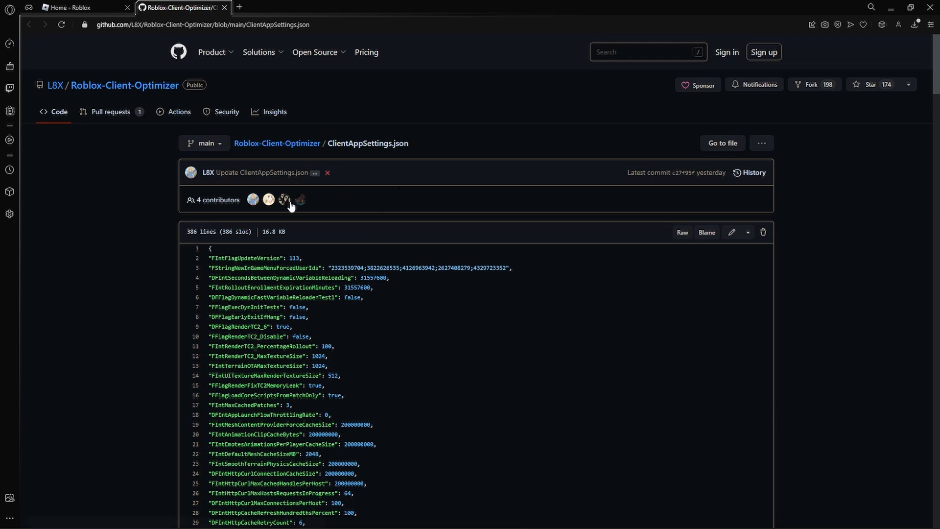
{"action": "mouse_move", "coordinate": [396, 165]}
{"action": "type", "text": "roblox player"}
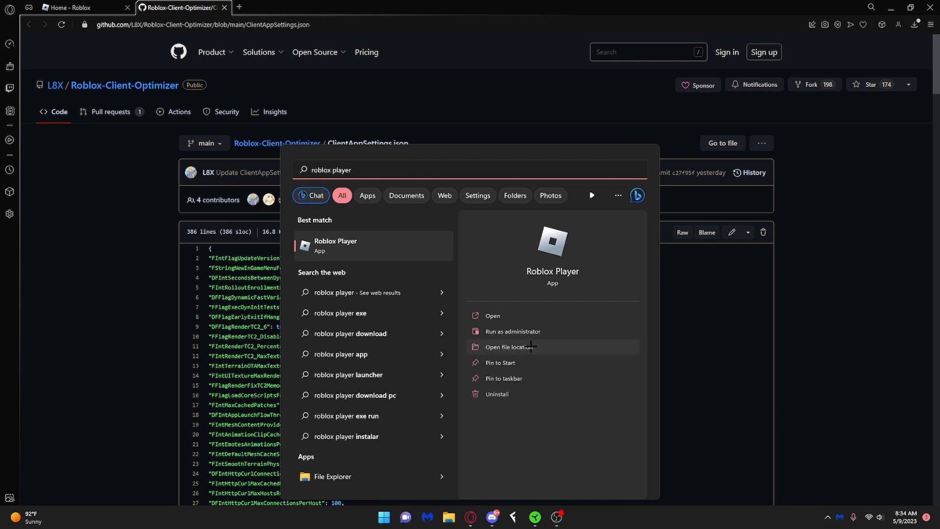
{"action": "left_click", "coordinate": [510, 346]}
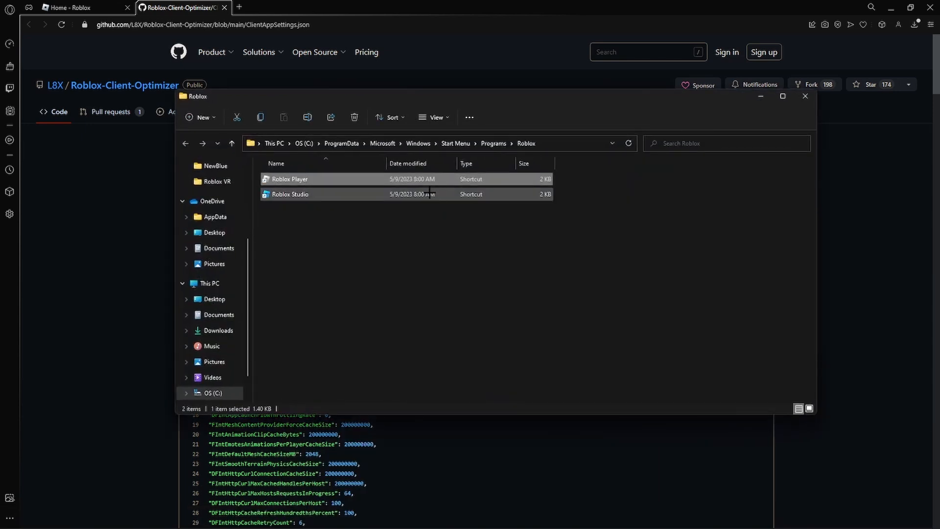
{"action": "right_click", "coordinate": [289, 178]}
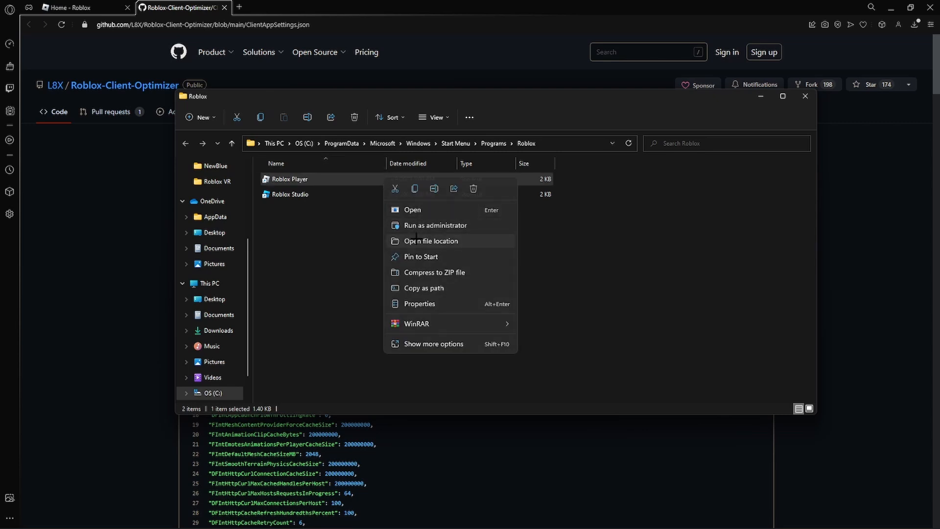
{"action": "left_click", "coordinate": [430, 240]}
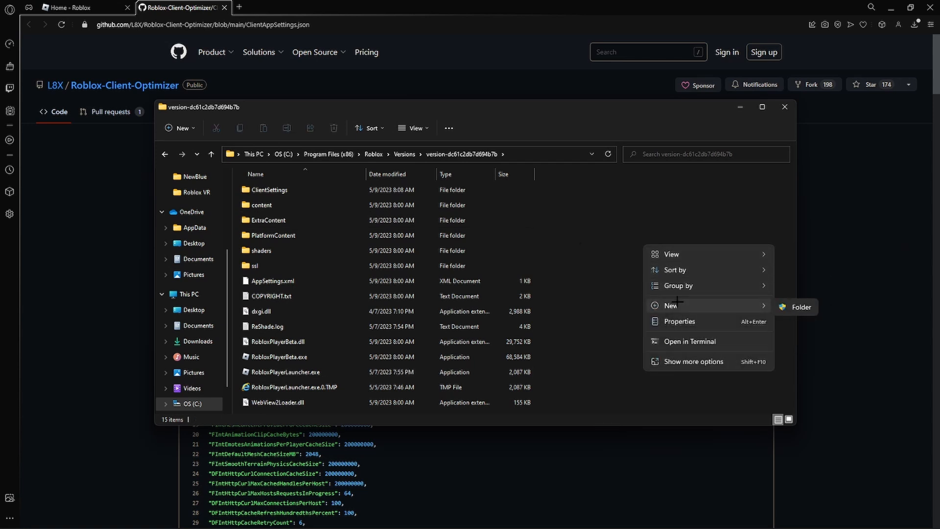
Create a ClientSettings folder there, approving administrator access.
{"action": "left_click", "coordinate": [799, 306]}
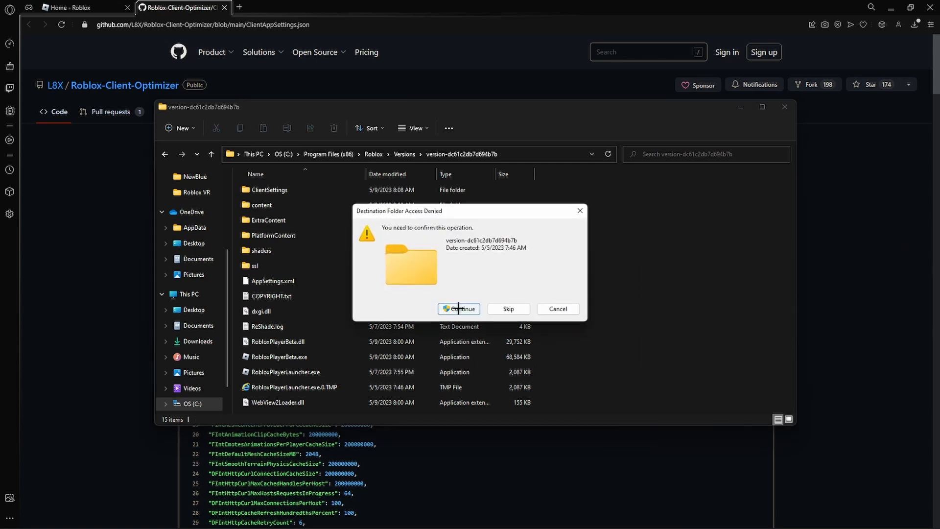
{"action": "mouse_move", "coordinate": [459, 309]}
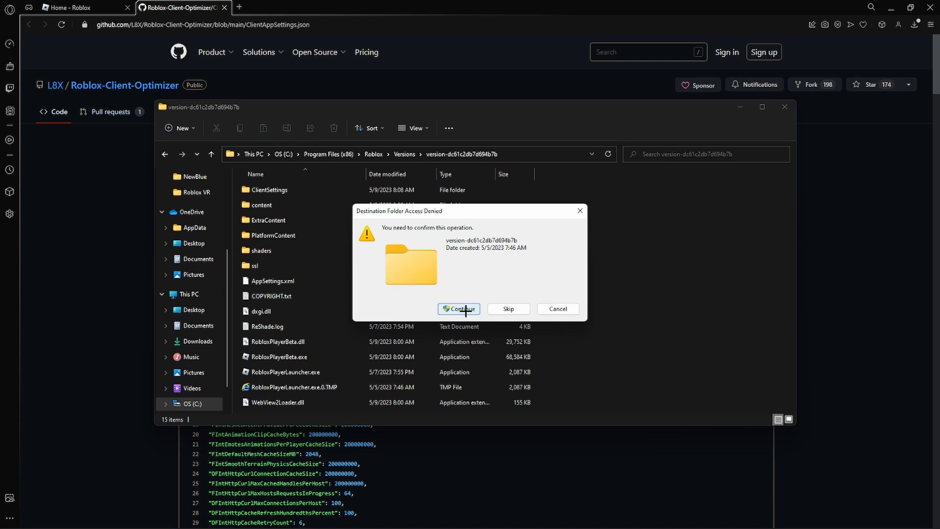
{"action": "left_click", "coordinate": [458, 309]}
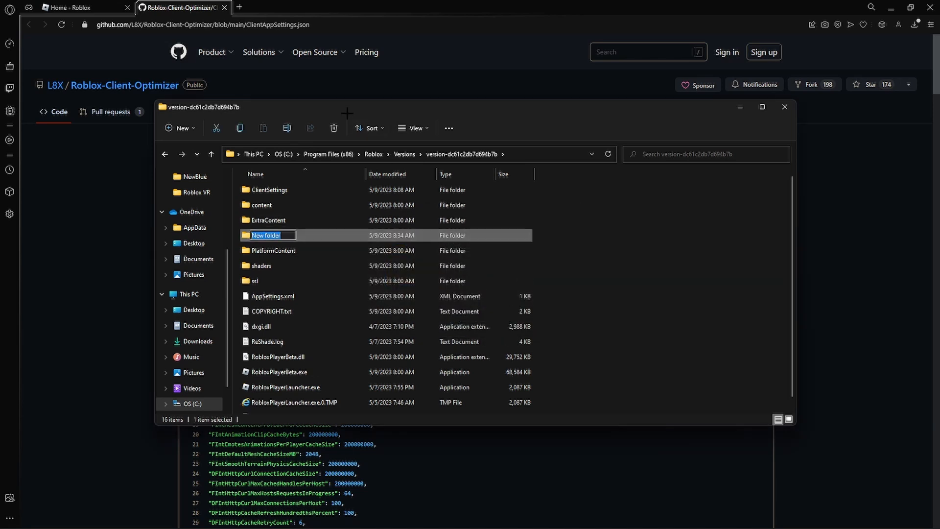
{"action": "type", "text": "ClientSettings1111"}
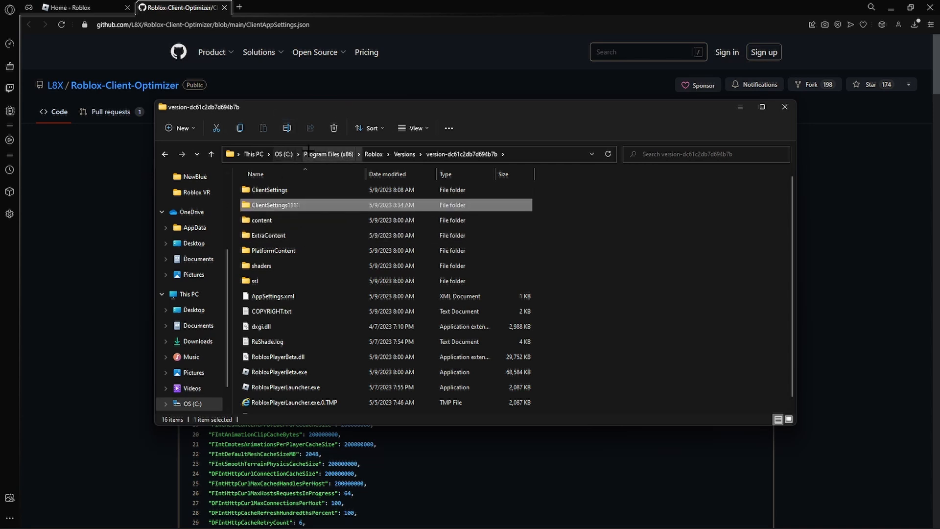
{"action": "right_click", "coordinate": [273, 205]}
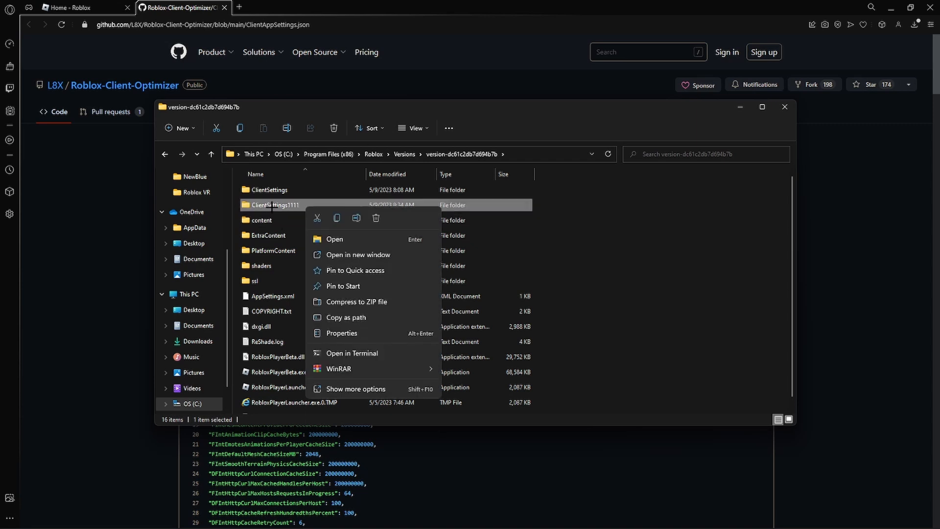
{"action": "mouse_move", "coordinate": [376, 217]}
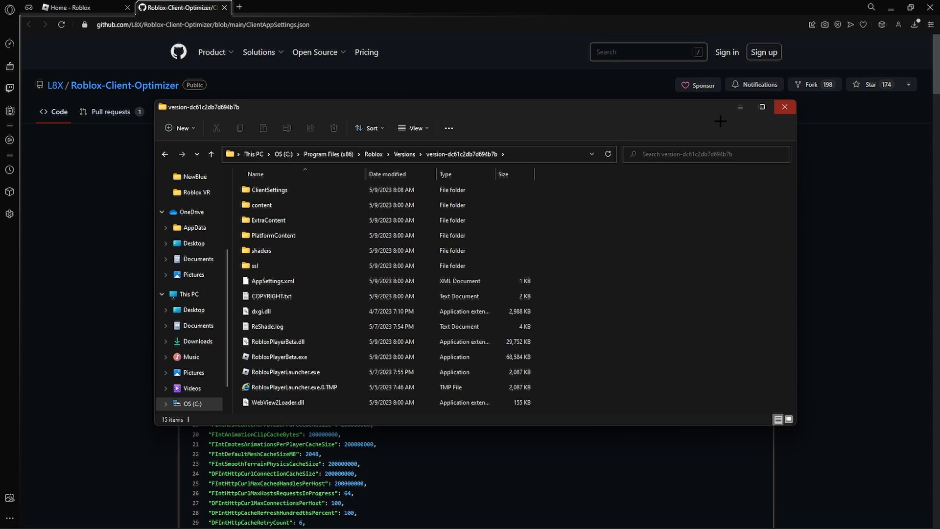
Enable hidden items and file name extensions in Folder Options.
{"action": "left_click", "coordinate": [413, 128]}
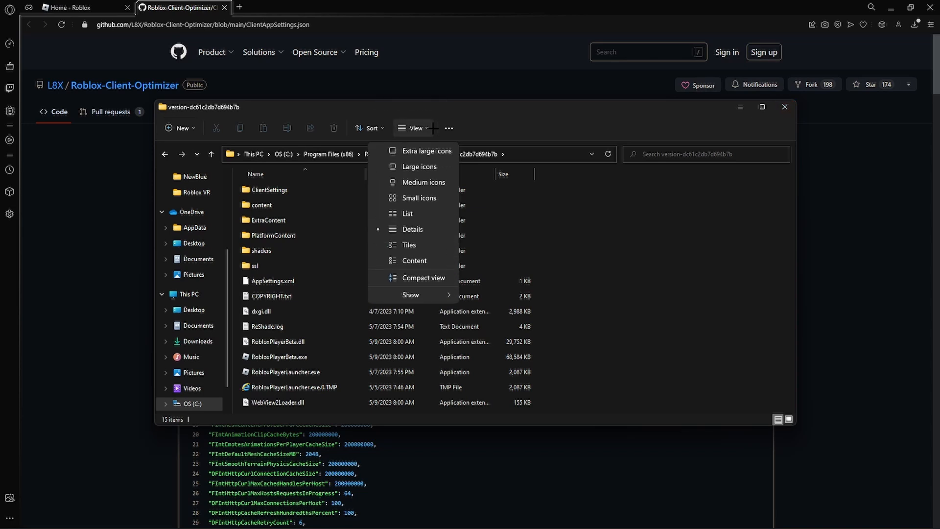
{"action": "left_click", "coordinate": [449, 128]}
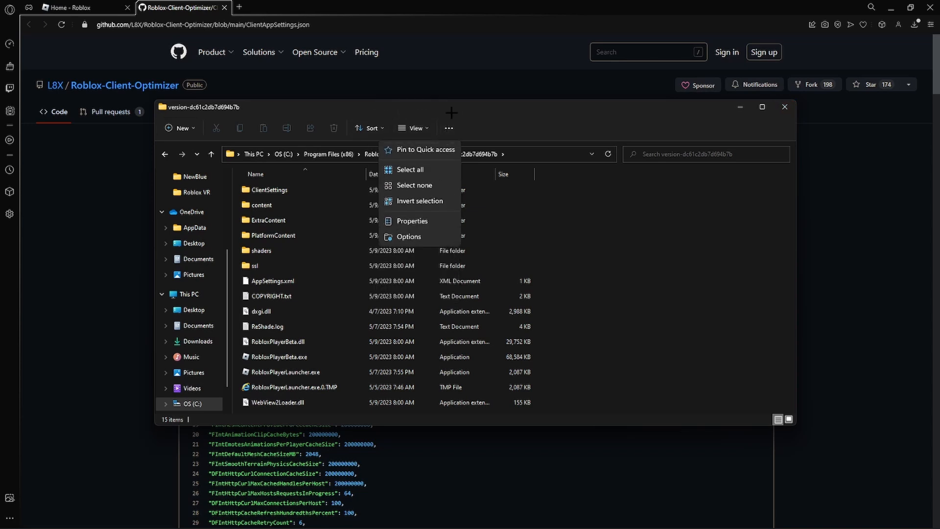
{"action": "left_click", "coordinate": [408, 236]}
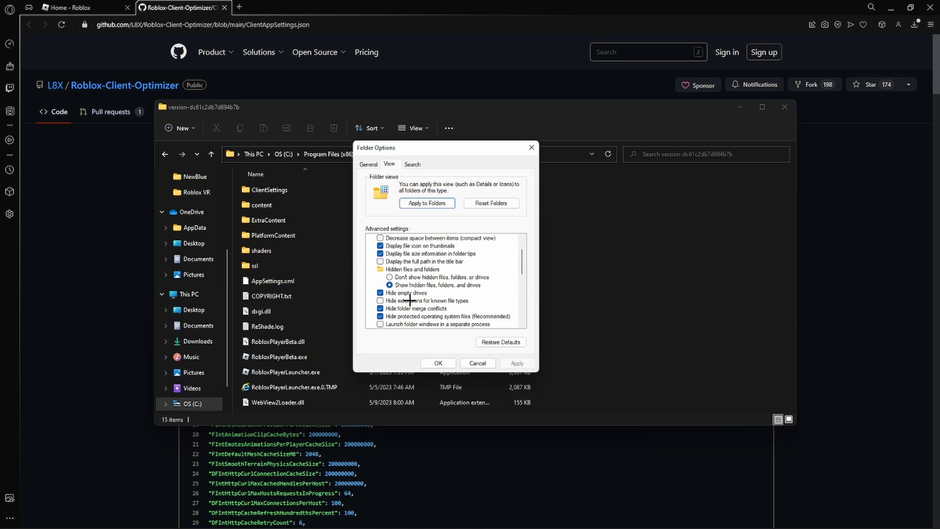
{"action": "mouse_move", "coordinate": [459, 299]}
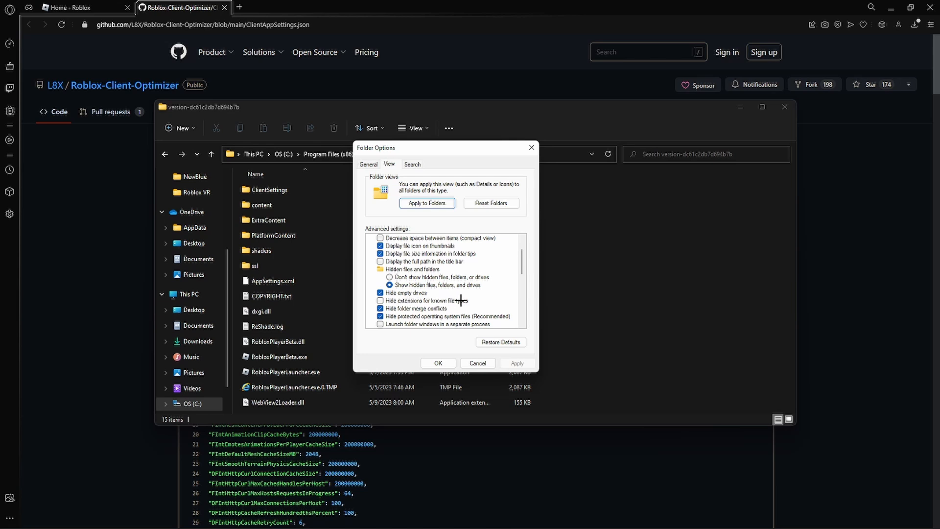
{"action": "left_click", "coordinate": [438, 363]}
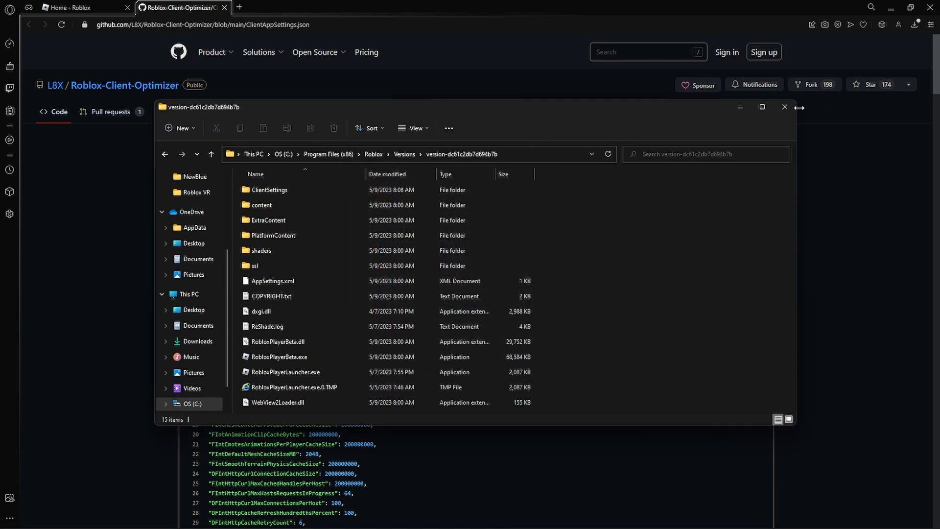
Return to the GitHub ClientAppSettings.json page and scroll through its JSON code.
{"action": "left_click", "coordinate": [783, 106]}
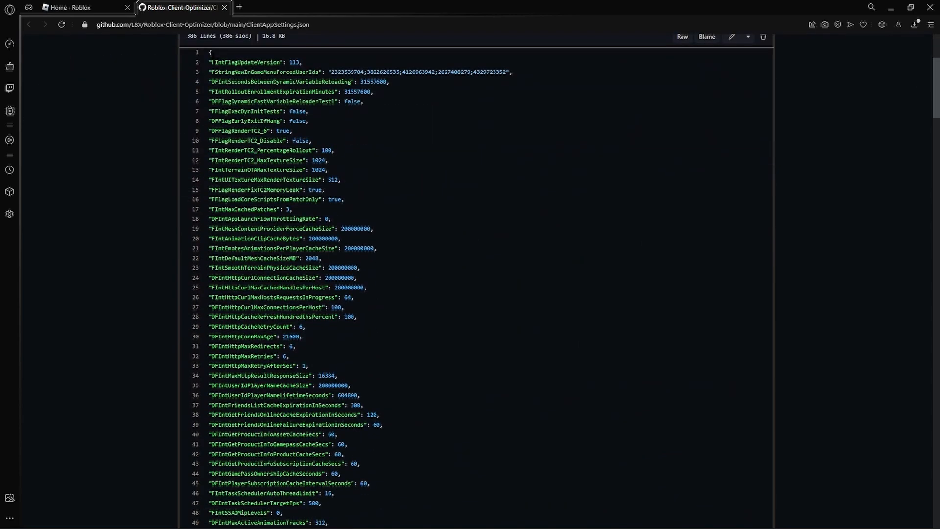
{"action": "scroll", "scroll_direction": "up", "scroll_amount": 3}
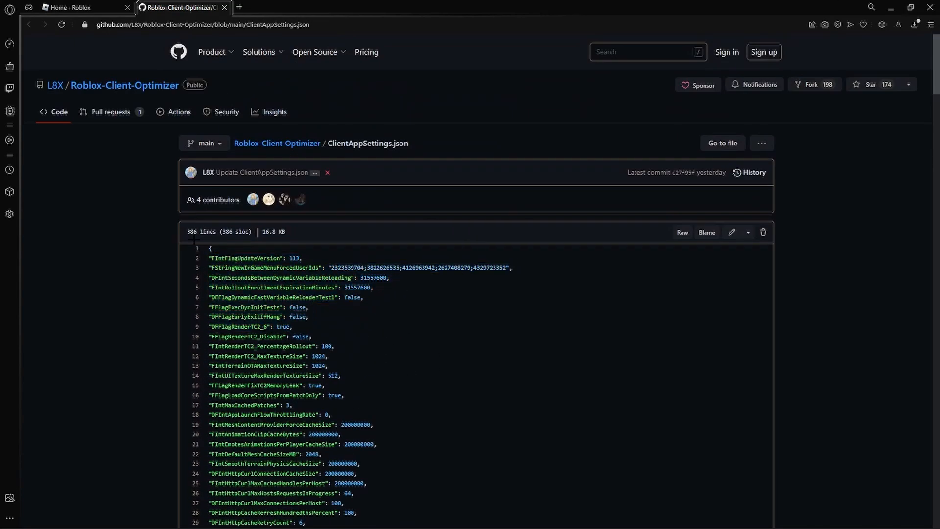
{"action": "scroll", "scroll_direction": "down", "scroll_amount": 3}
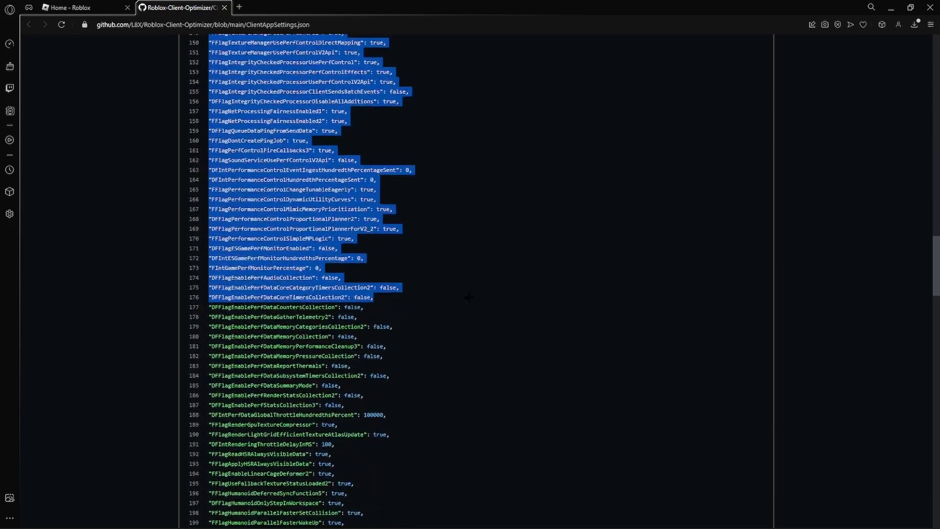
{"action": "scroll", "scroll_direction": "down", "scroll_amount": 3}
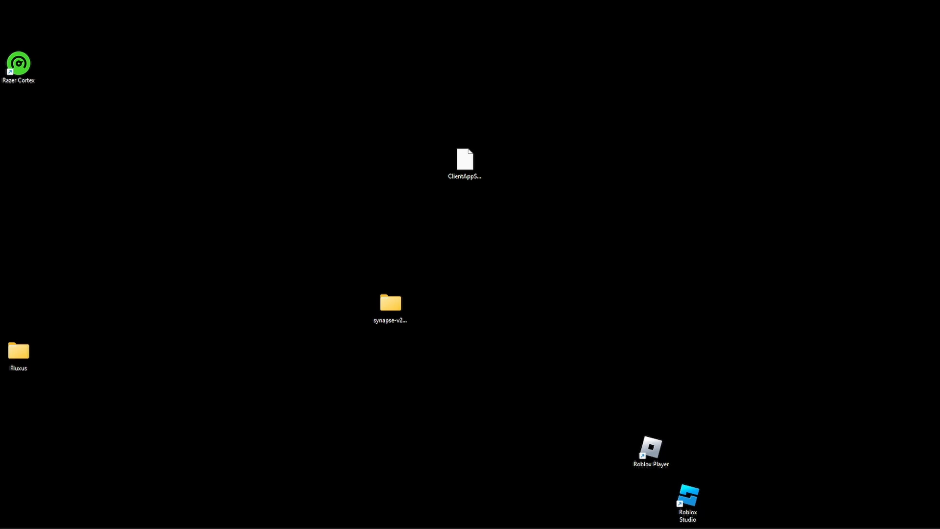
Paste the copied JSON into a new desktop text document and save it.
{"action": "right_click", "coordinate": [531, 289]}
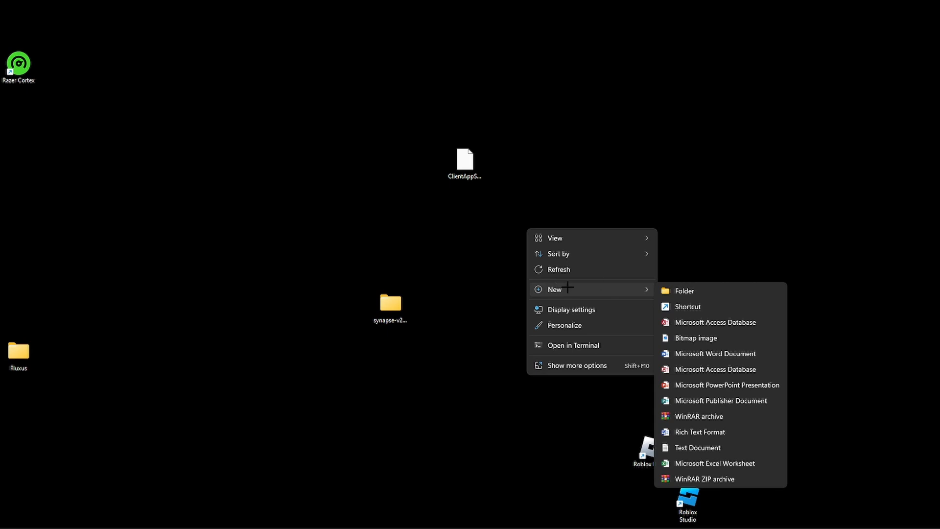
{"action": "mouse_move", "coordinate": [697, 447]}
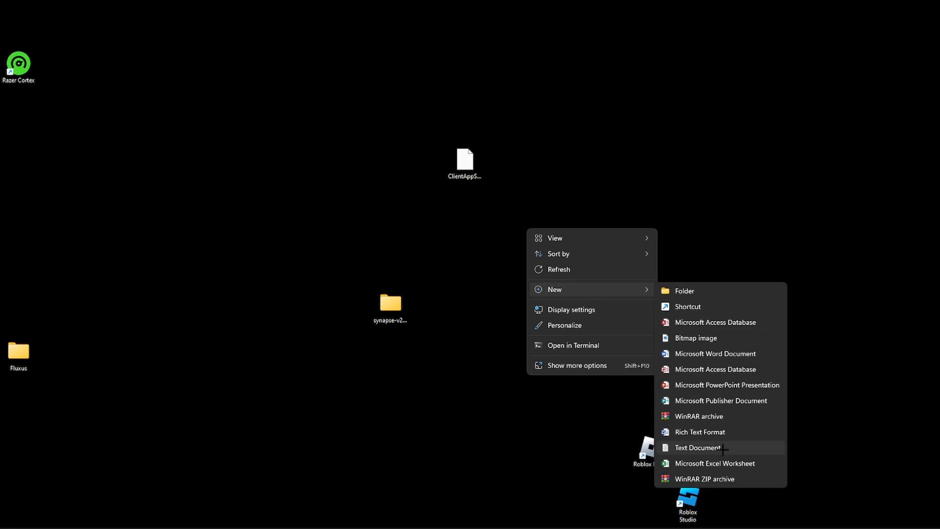
{"action": "left_click", "coordinate": [698, 447]}
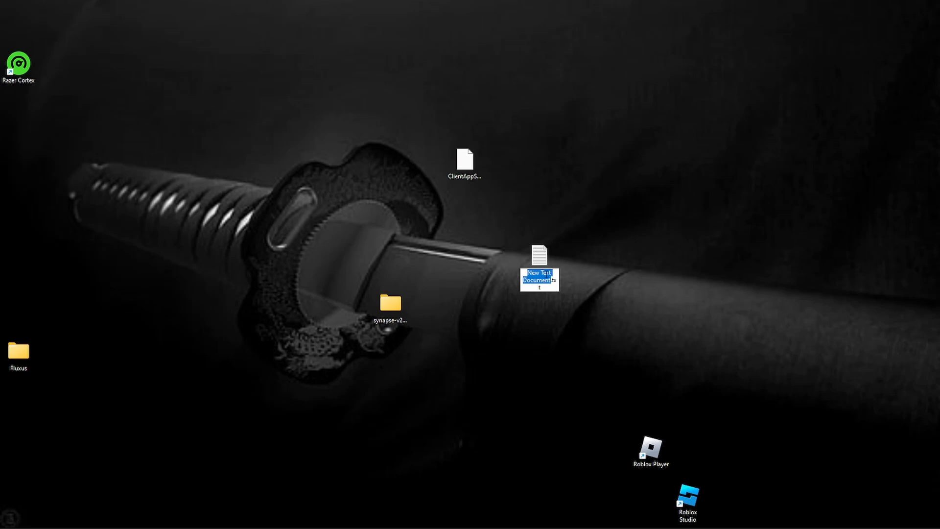
{"action": "double_click", "coordinate": [537, 254]}
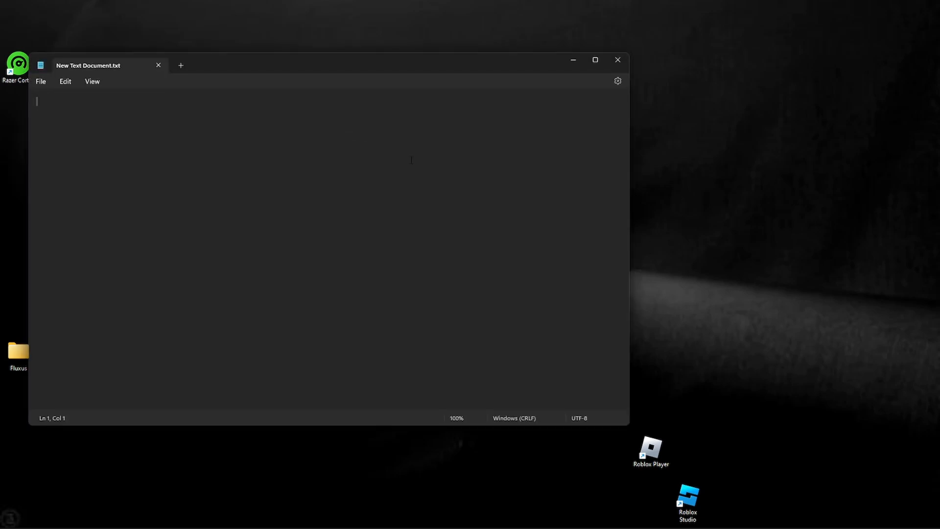
{"action": "key", "text": "ctrl+v"}
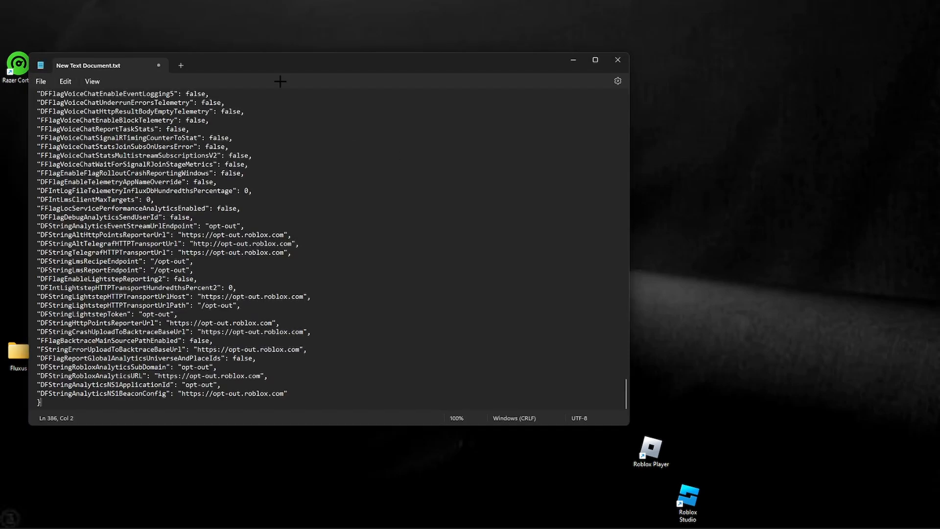
{"action": "left_click", "coordinate": [40, 81]}
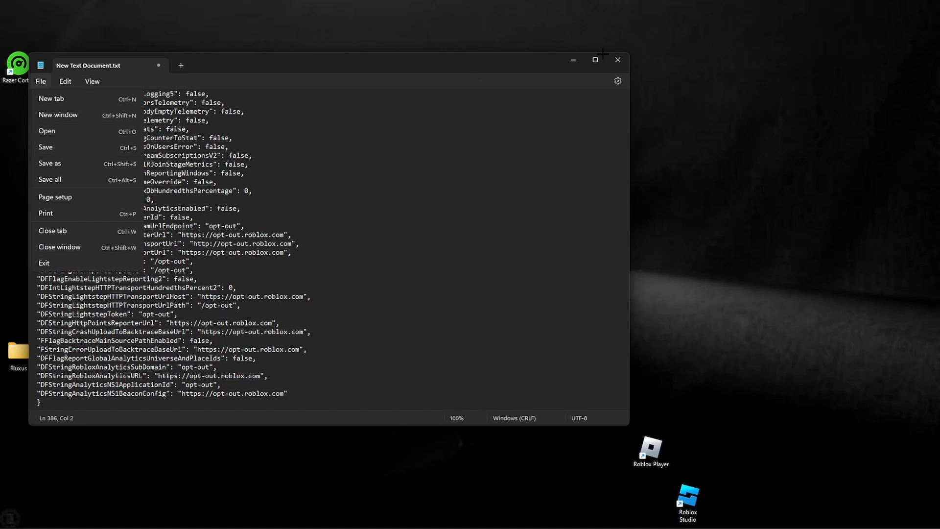
{"action": "left_click", "coordinate": [44, 263]}
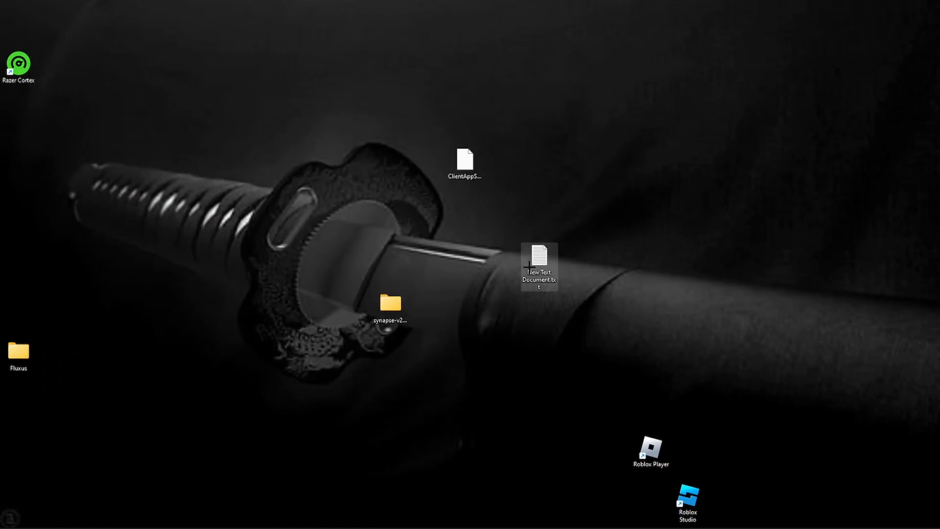
Select the new text file on the desktop to rename it.
{"action": "left_click", "coordinate": [604, 124]}
{"action": "type", "text": "ClientAppSettings.json"}
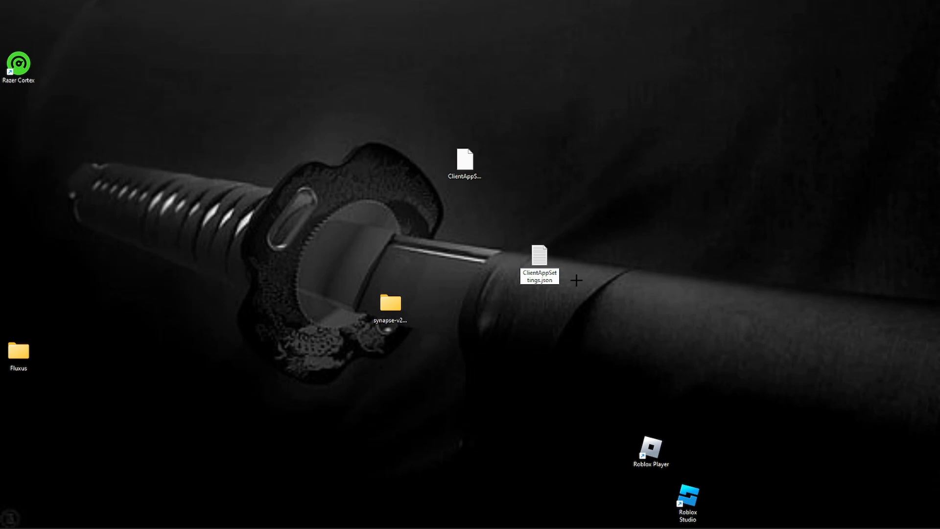
{"action": "mouse_move", "coordinate": [629, 315]}
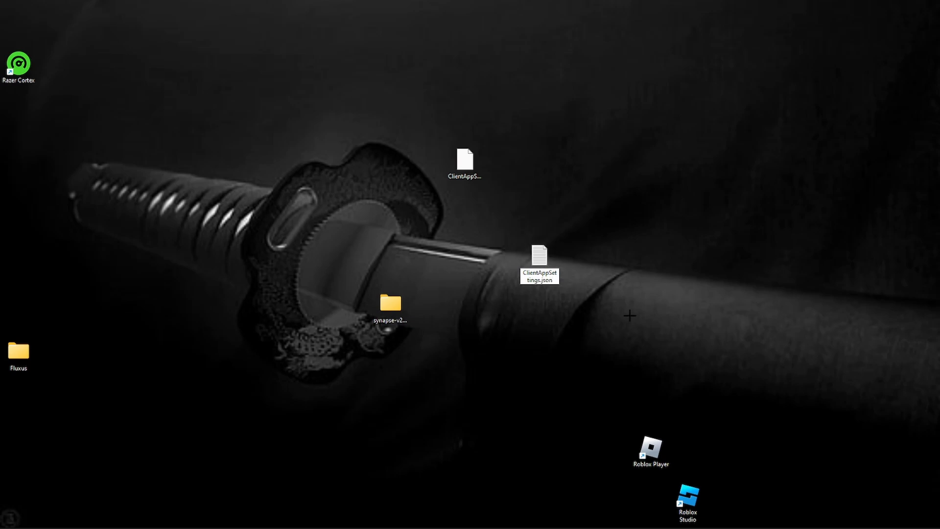
{"action": "mouse_move", "coordinate": [649, 336]}
{"action": "type", "text": "roblox player"}
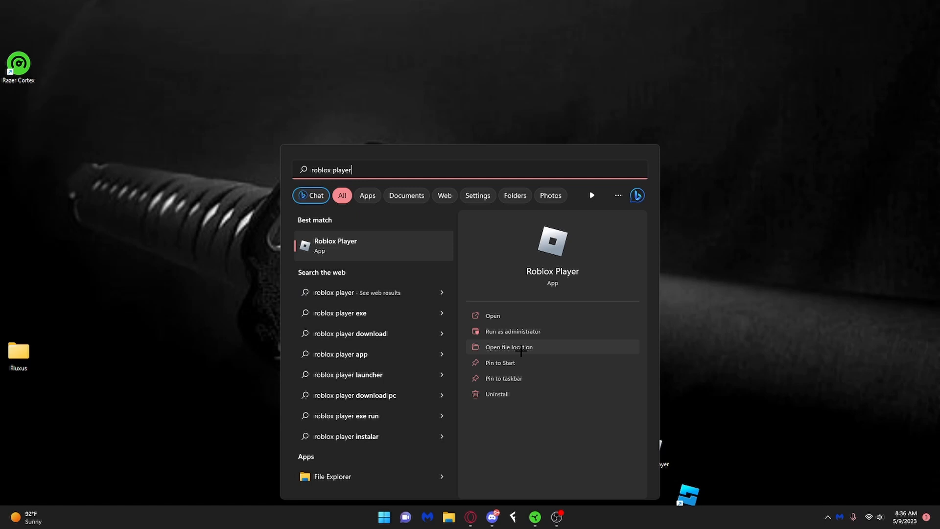
Reach the Roblox install folder via the shortcut's file location and enter ClientSettings.
{"action": "left_click", "coordinate": [508, 346]}
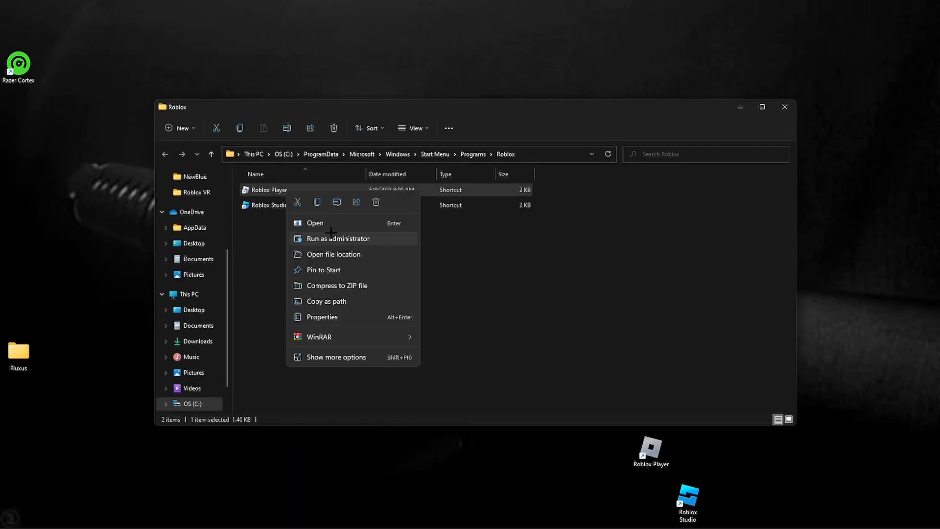
{"action": "left_click", "coordinate": [333, 254]}
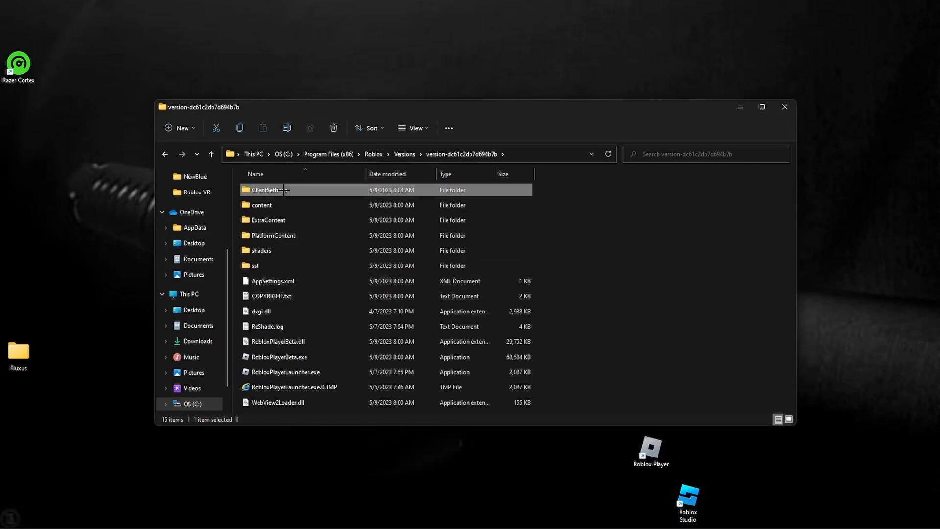
{"action": "double_click", "coordinate": [267, 190]}
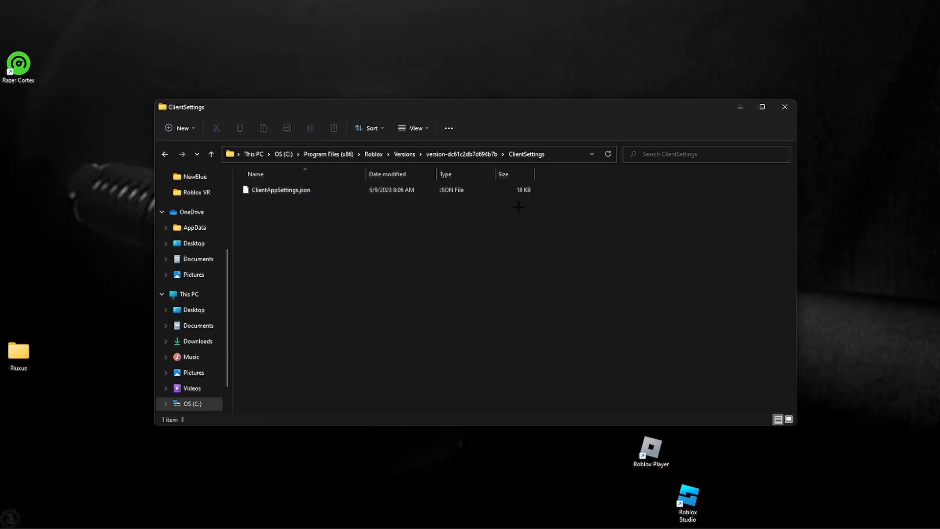
{"action": "mouse_move", "coordinate": [590, 138]}
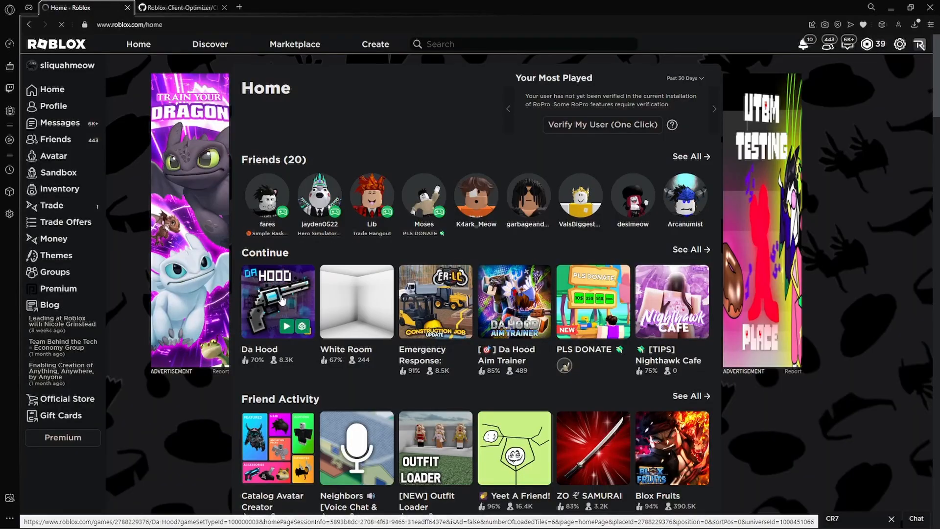
Open the Da Hood game page and join a server.
{"action": "left_click", "coordinate": [277, 302]}
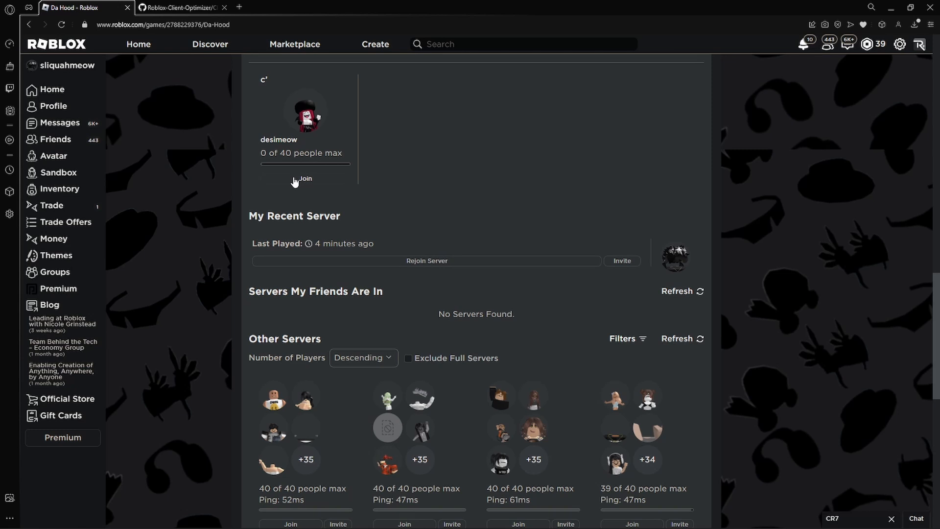
{"action": "left_click", "coordinate": [305, 178]}
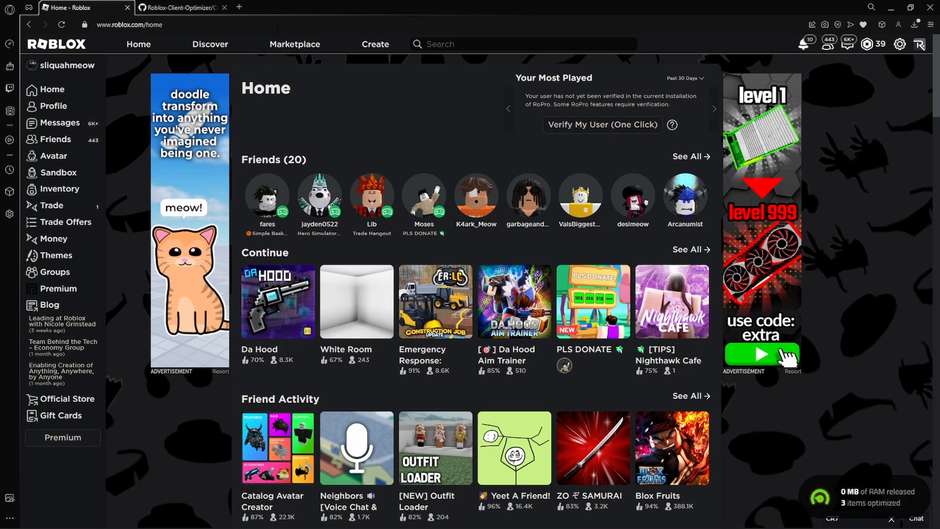
{"action": "left_click", "coordinate": [277, 302]}
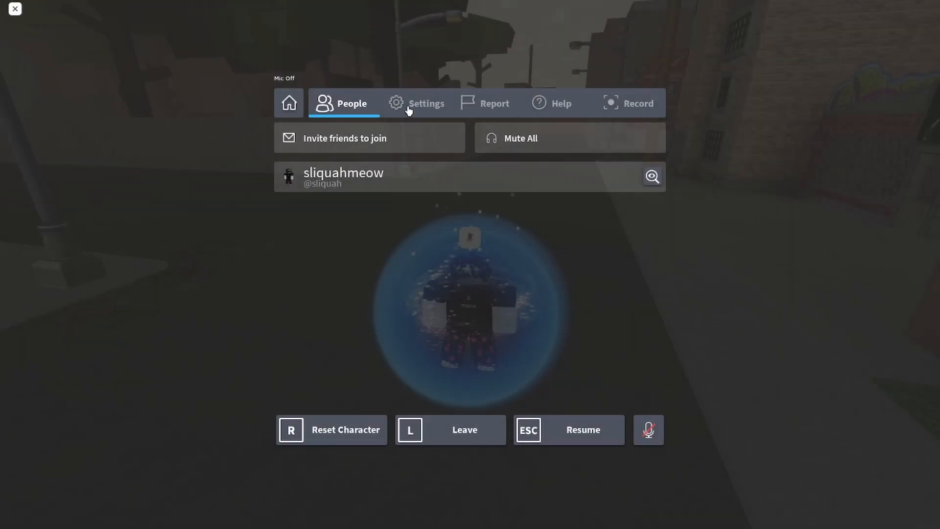
Check the Graphics Quality slider in in-game Settings, then resume Da Hood.
{"action": "left_click", "coordinate": [426, 104]}
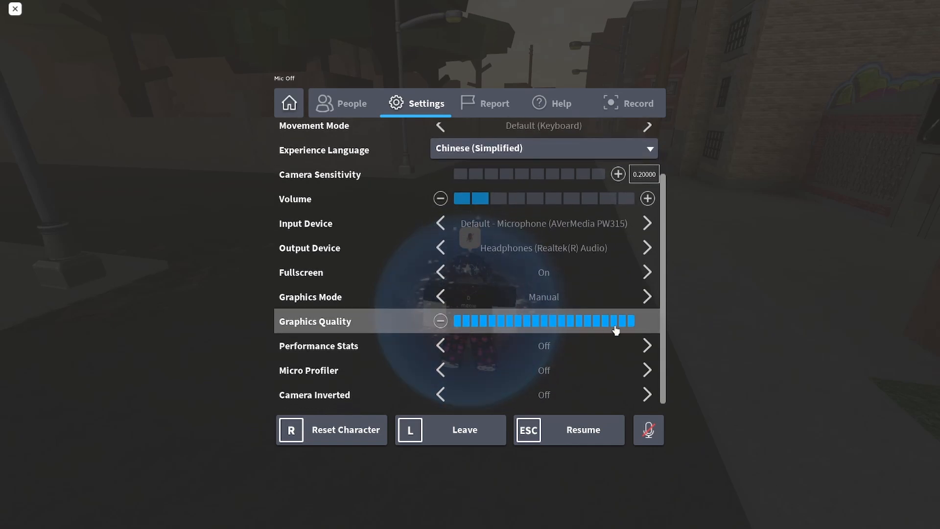
{"action": "mouse_move", "coordinate": [611, 447]}
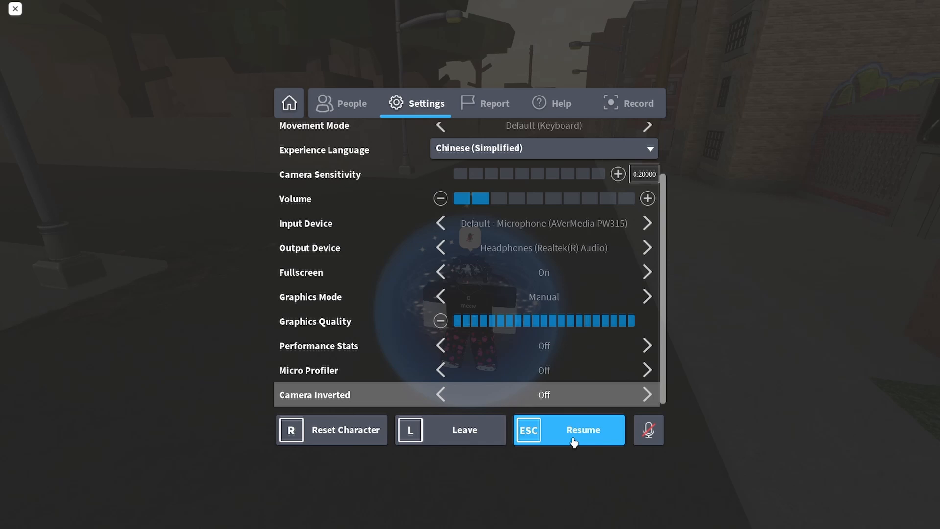
{"action": "left_click", "coordinate": [568, 429]}
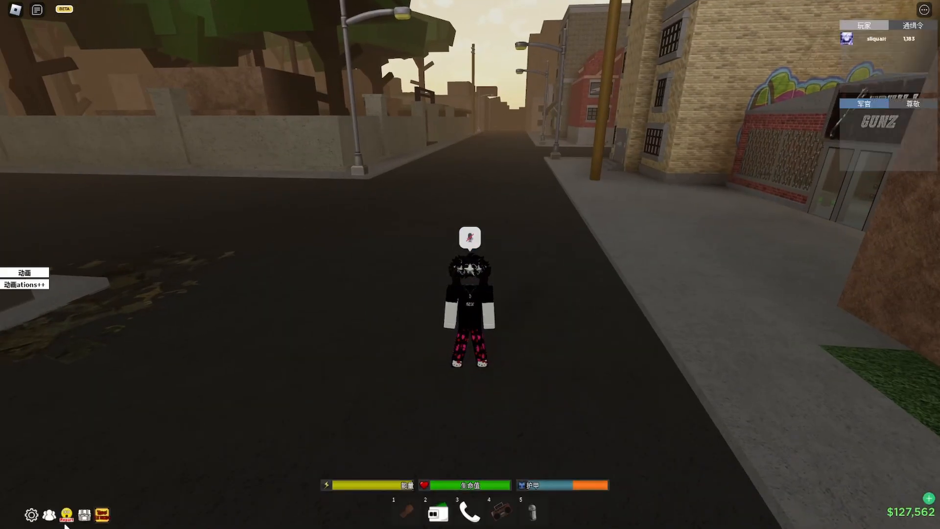